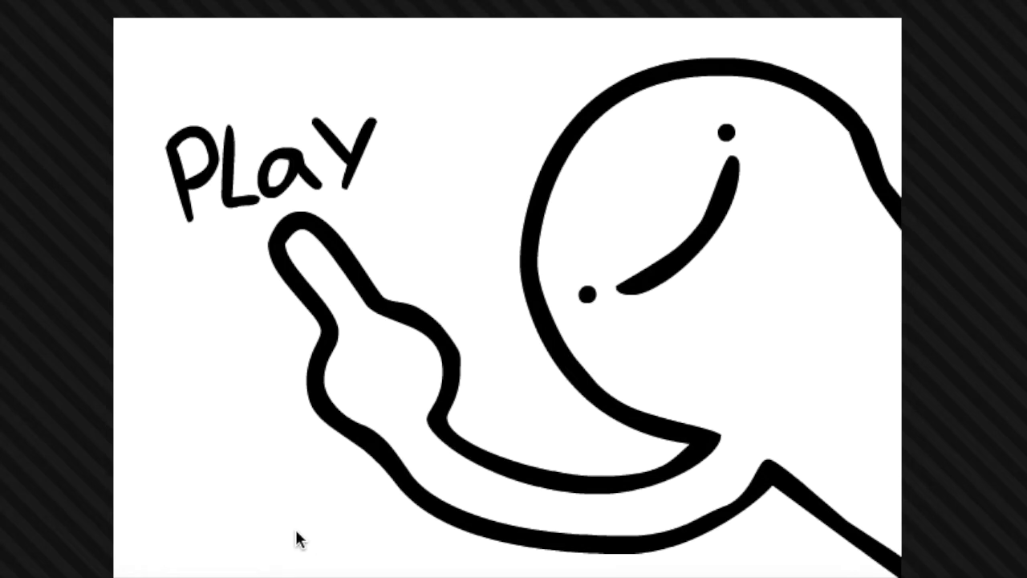
{"action": "mouse_move", "coordinate": [270, 177]}
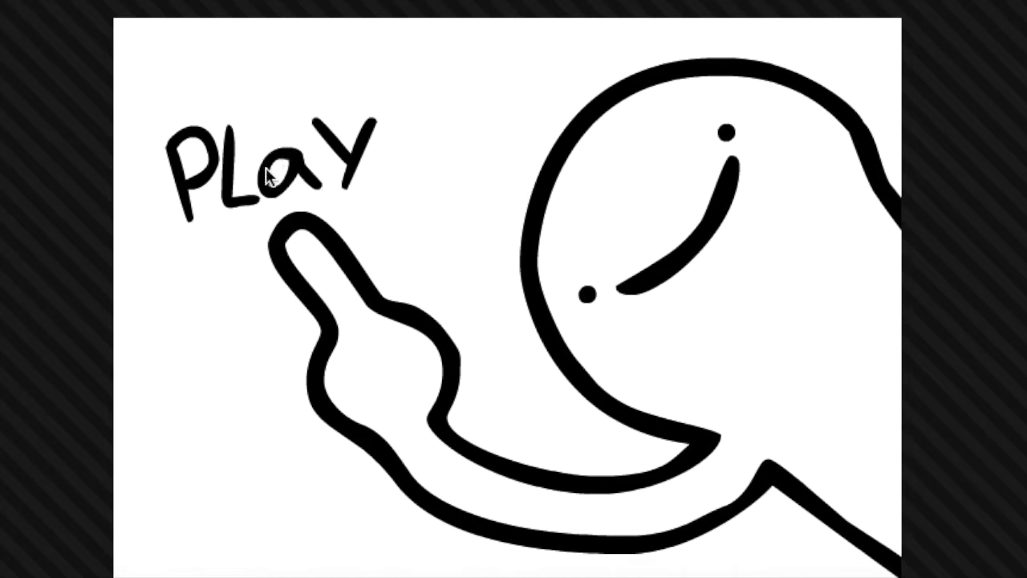
- Start the game from the PLAY title screen, reaching the 'Click in Steve!' level
{"action": "left_click", "coordinate": [270, 173]}
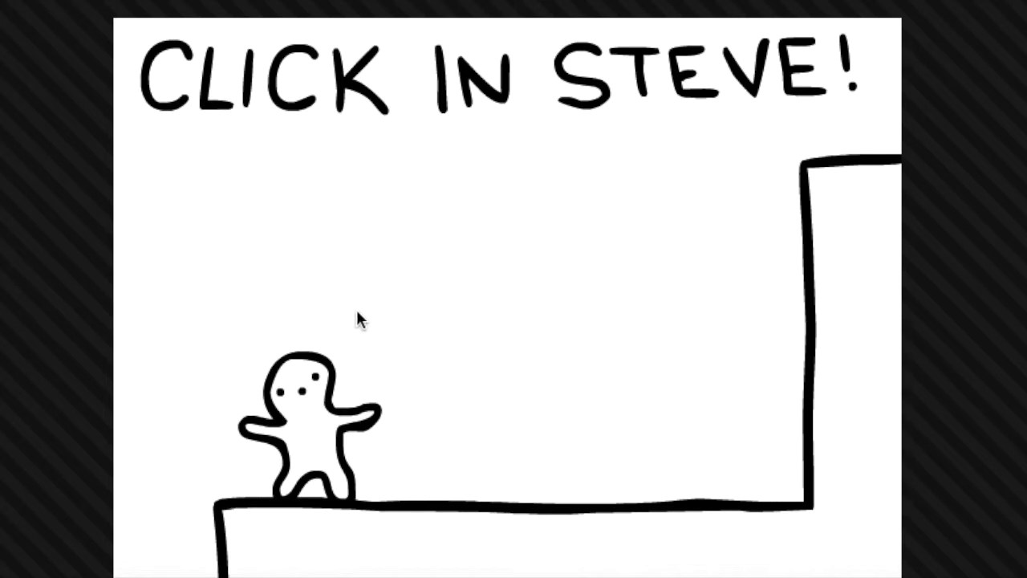
- Send Steve walking right and up onto the tall step to clear the level
{"action": "left_click", "coordinate": [305, 418]}
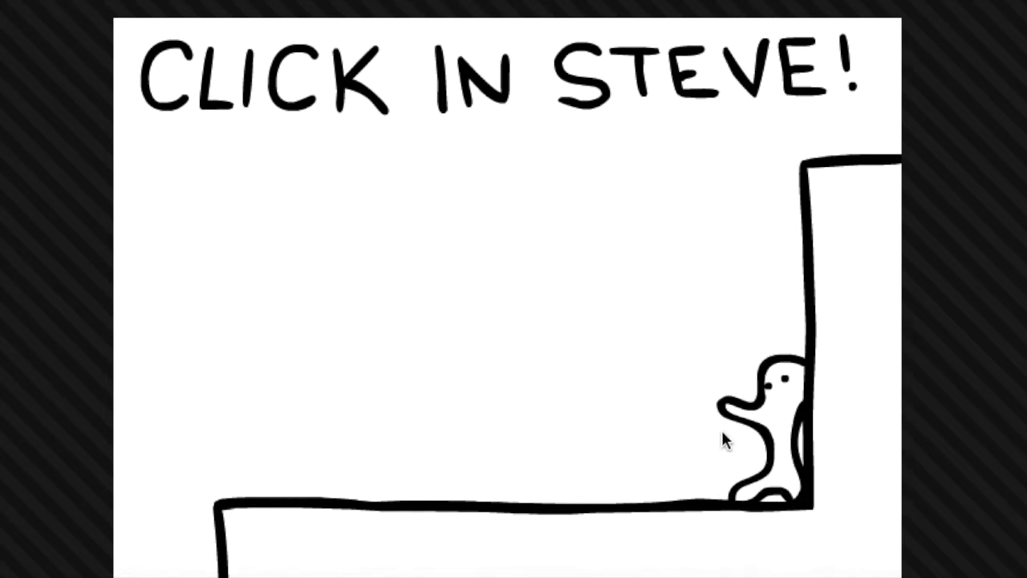
{"action": "left_click", "coordinate": [767, 401]}
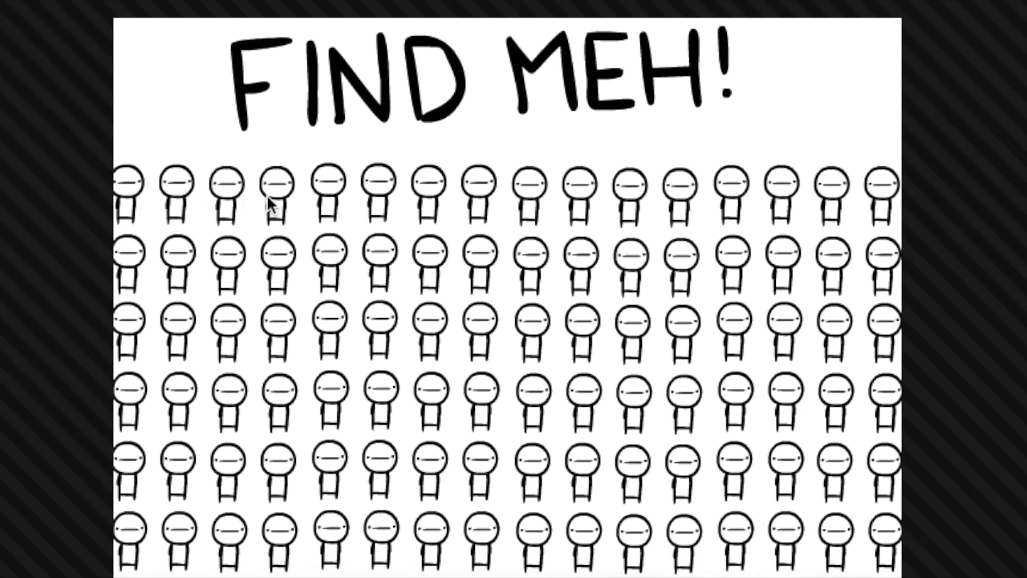
{"action": "mouse_move", "coordinate": [205, 264]}
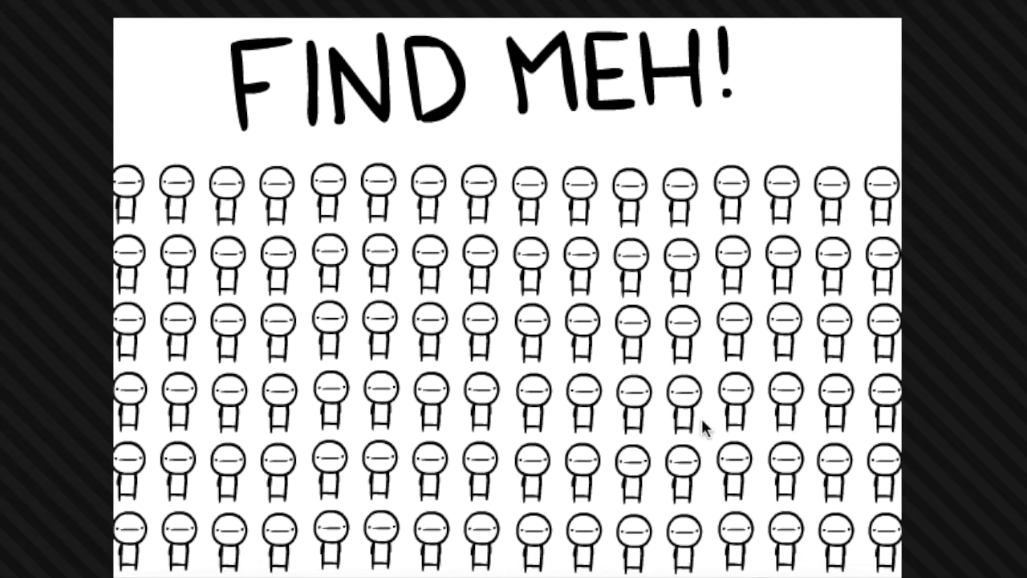
{"action": "mouse_move", "coordinate": [499, 362]}
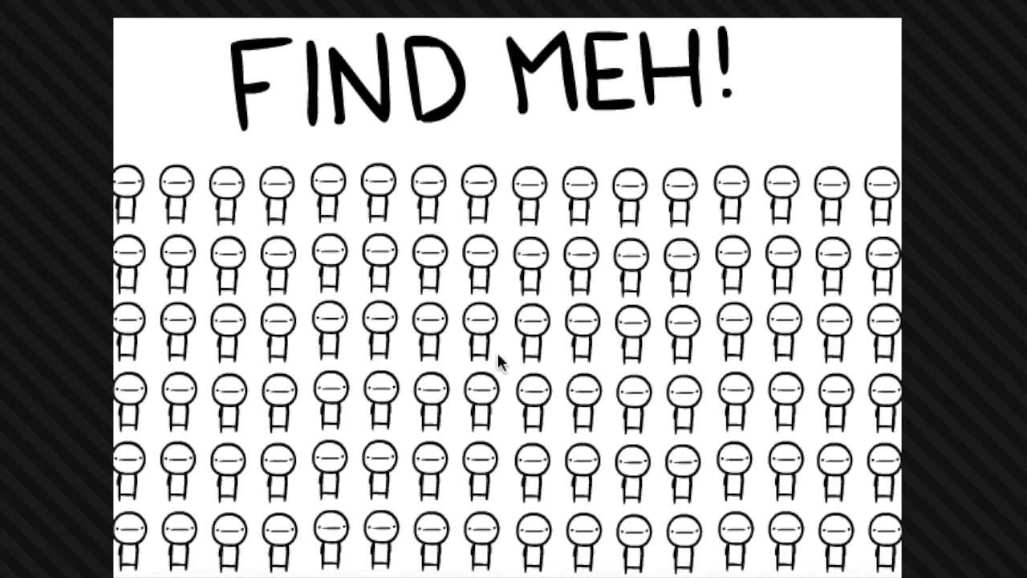
{"action": "mouse_move", "coordinate": [948, 428]}
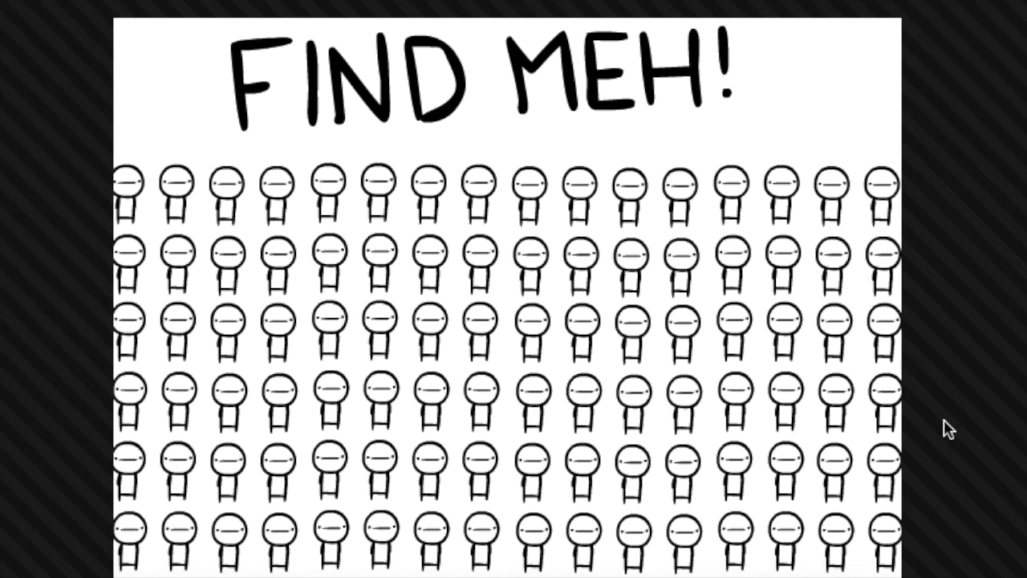
{"action": "mouse_move", "coordinate": [200, 464]}
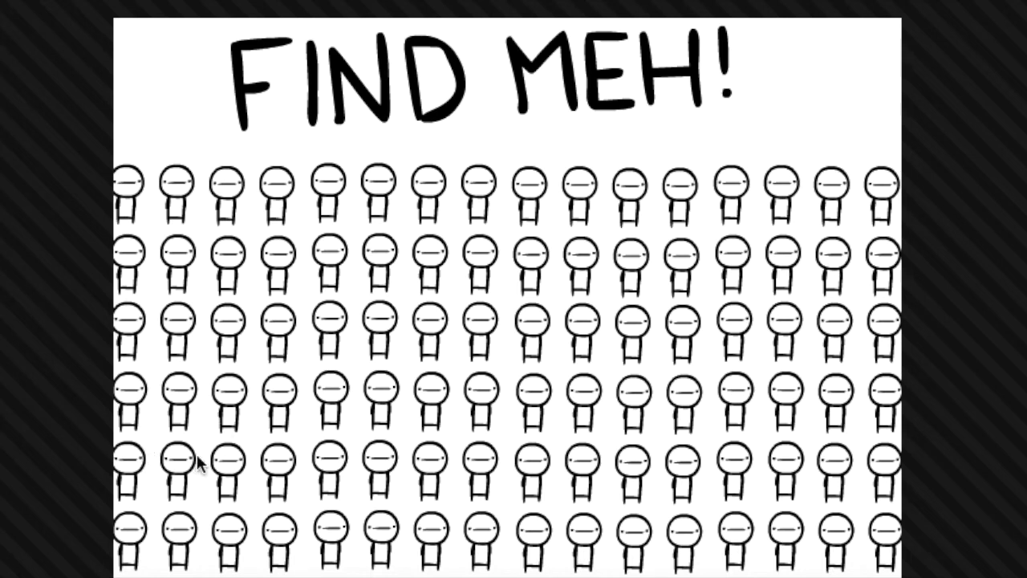
- Pick the differing stick figure in the lower rows of the FIND MEH! crowd
{"action": "left_click", "coordinate": [773, 465]}
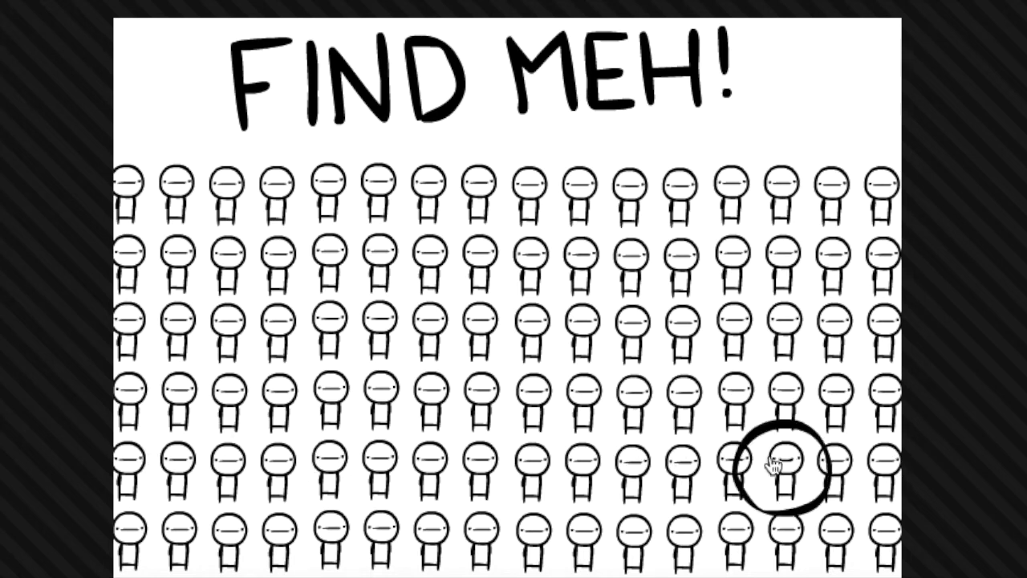
{"action": "left_click", "coordinate": [783, 469]}
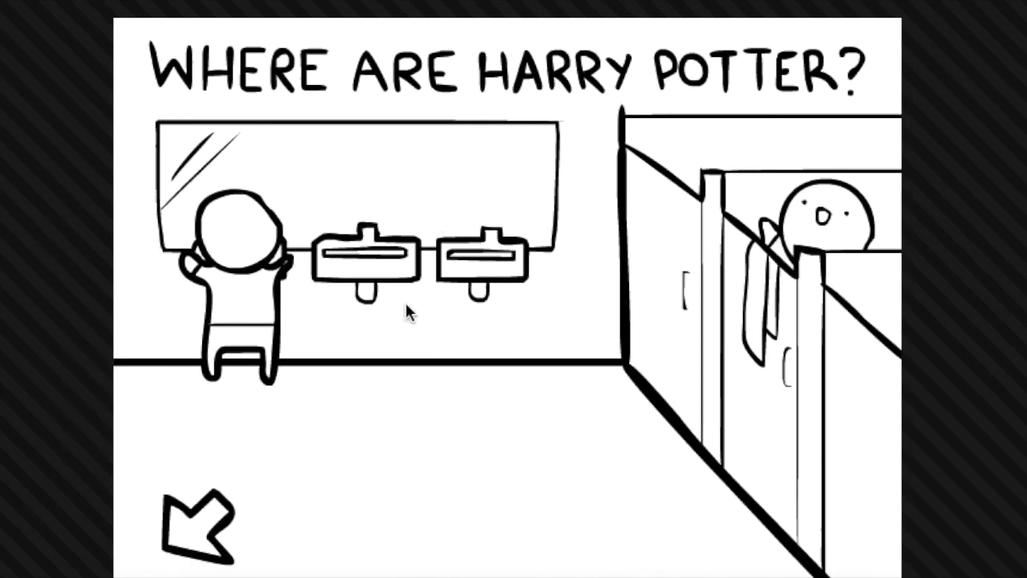
{"action": "mouse_move", "coordinate": [800, 293]}
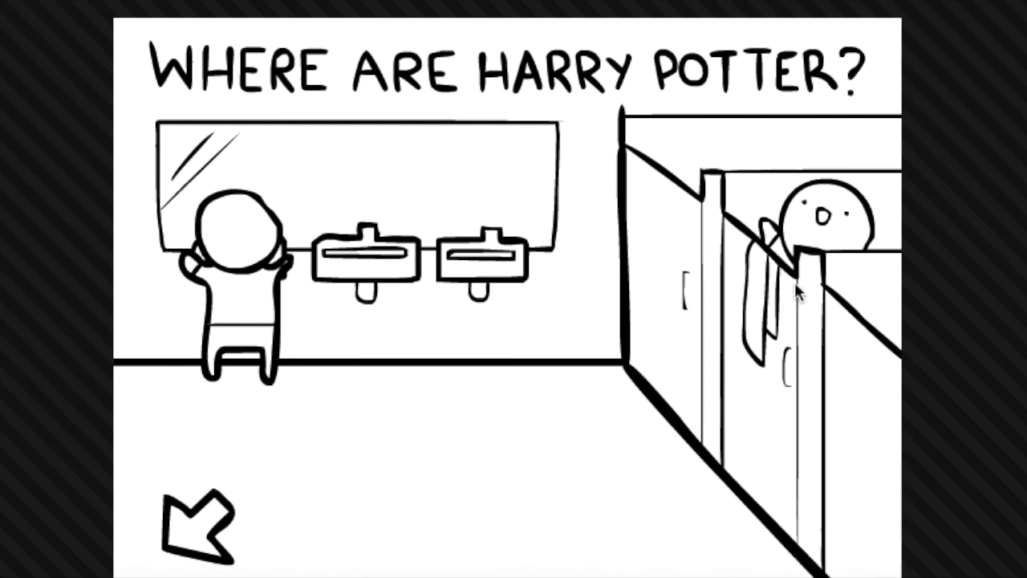
{"action": "mouse_move", "coordinate": [253, 493]}
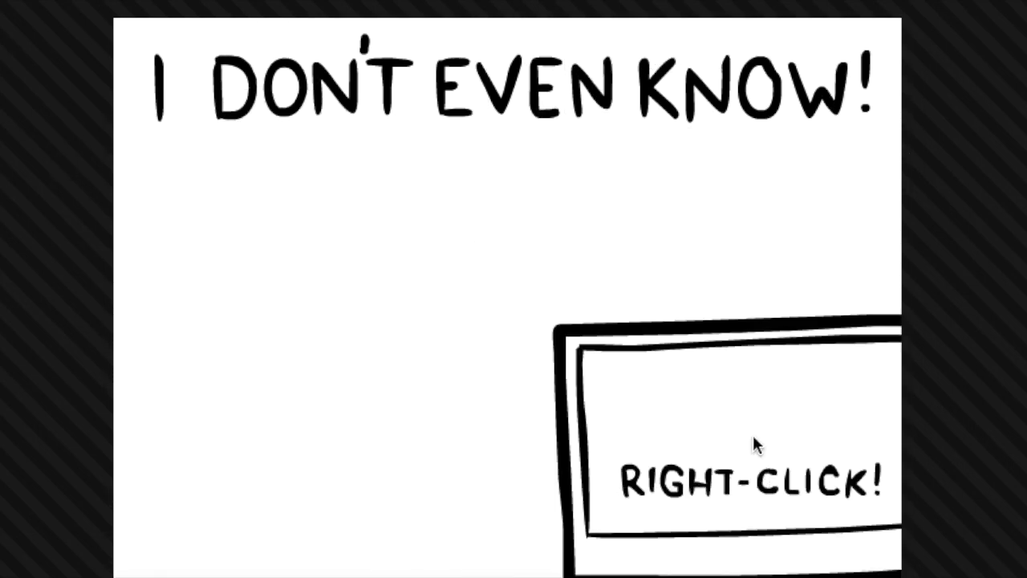
- Win the final level via the context menu's 'Clicks here to win teh game!' option
{"action": "right_click", "coordinate": [754, 443]}
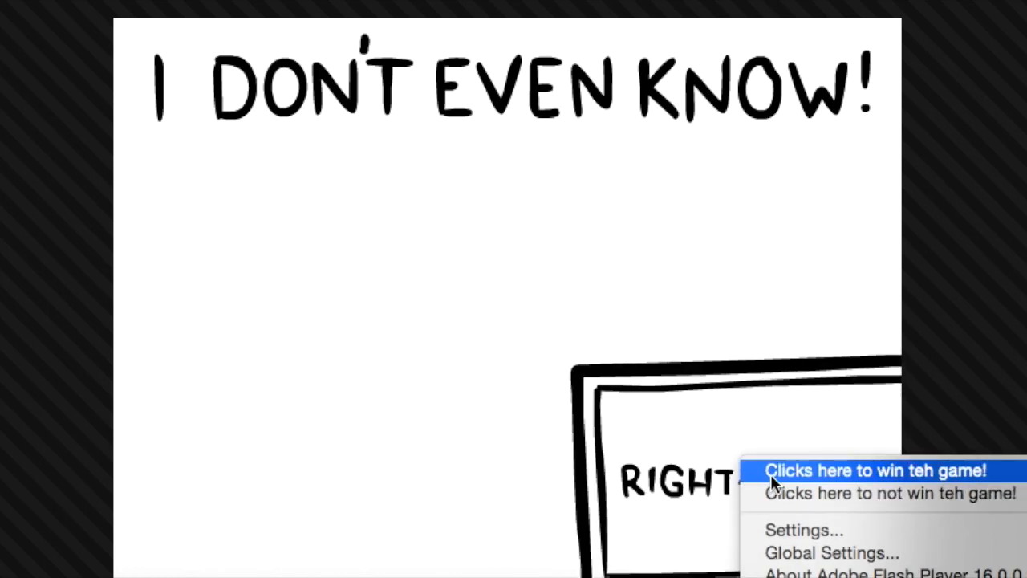
{"action": "mouse_move", "coordinate": [789, 494]}
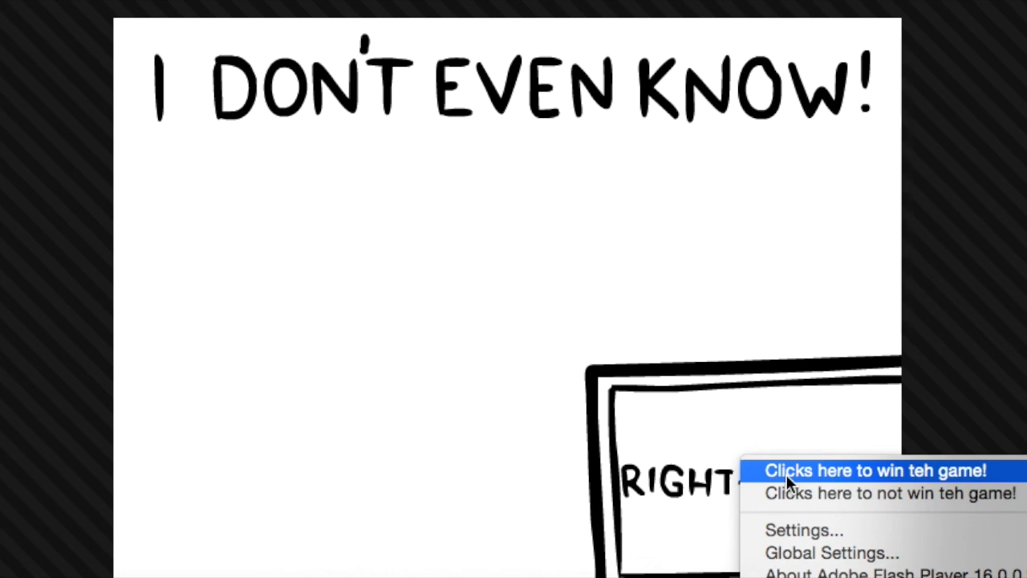
{"action": "left_click", "coordinate": [872, 470]}
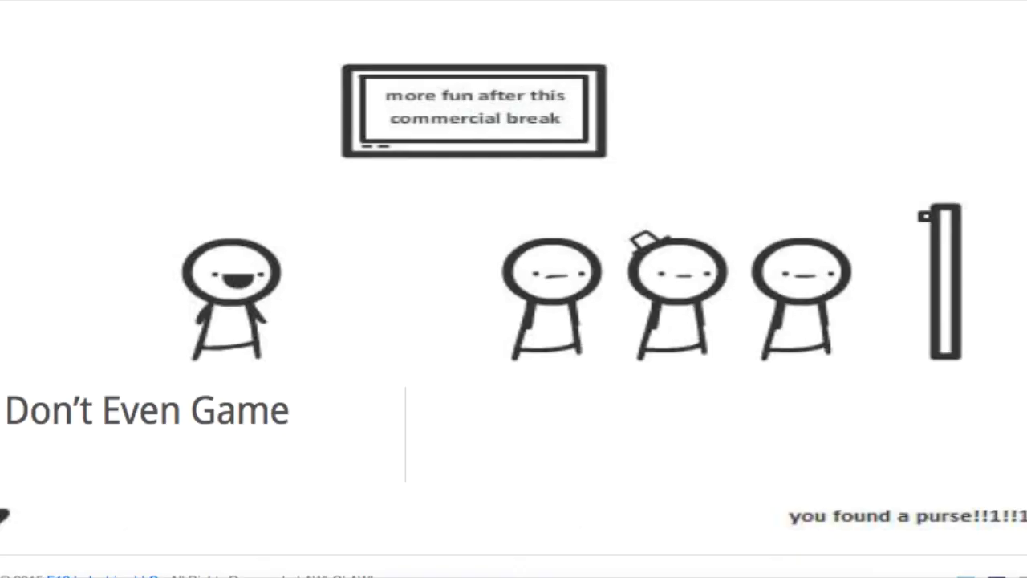